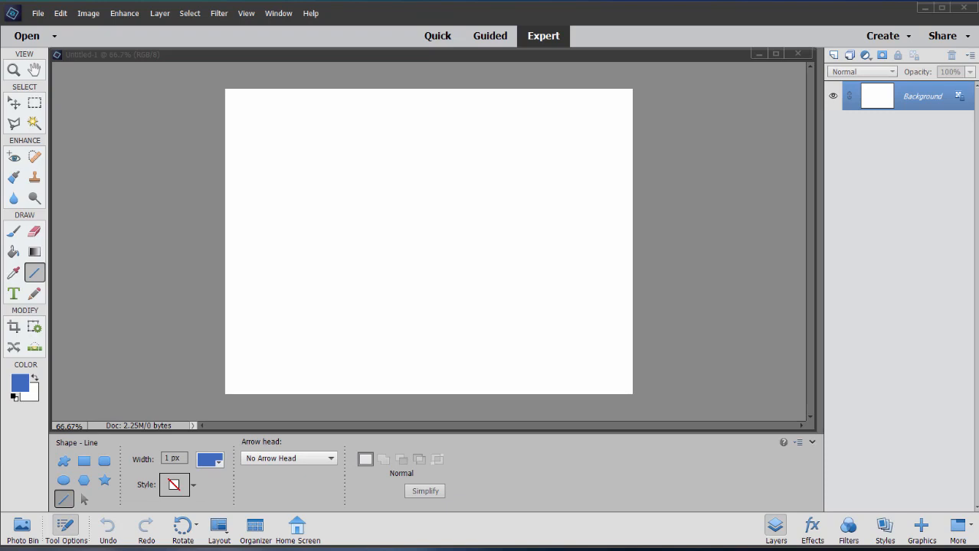
mouse_move(61, 29)
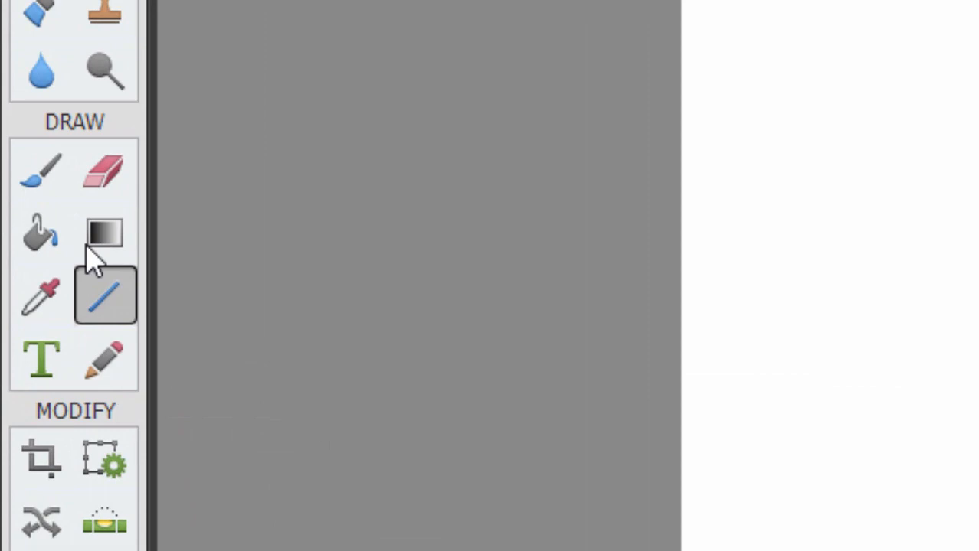
mouse_move(142, 306)
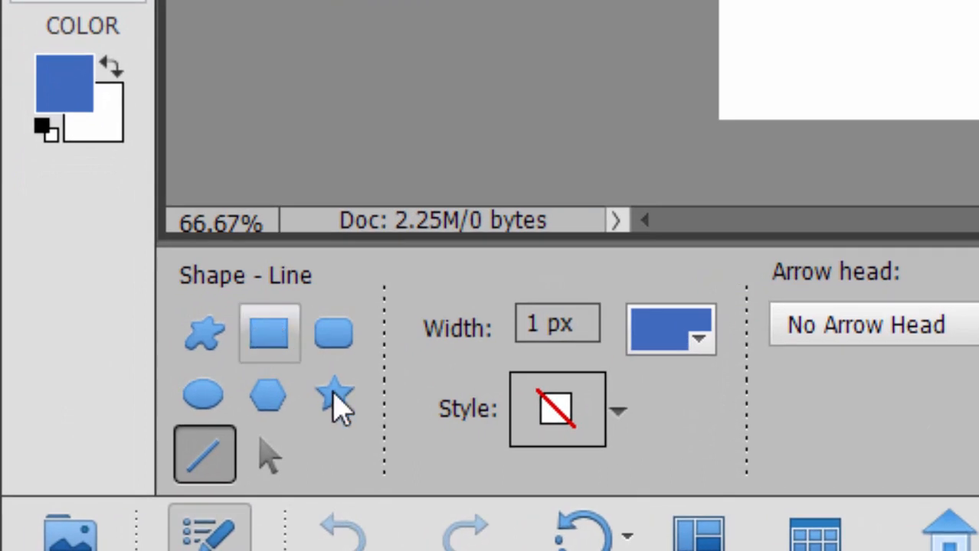
mouse_move(333, 337)
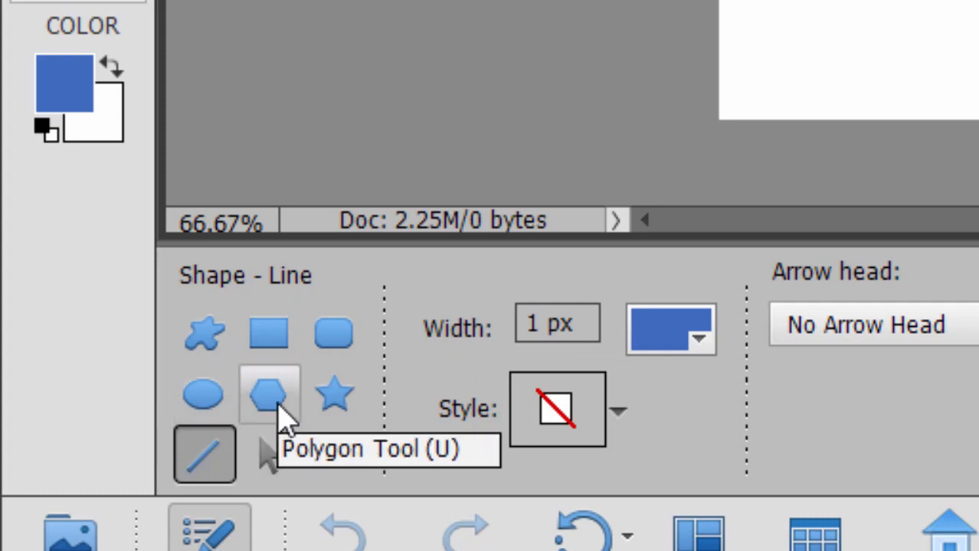
Step: Try the polygon, star and line shape modes, then settle on custom shapes
click(268, 395)
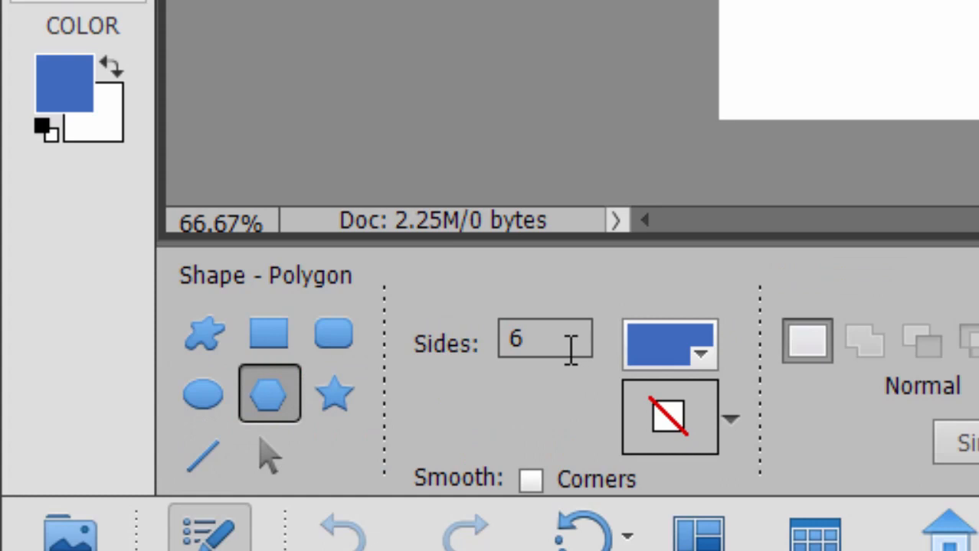
mouse_move(571, 348)
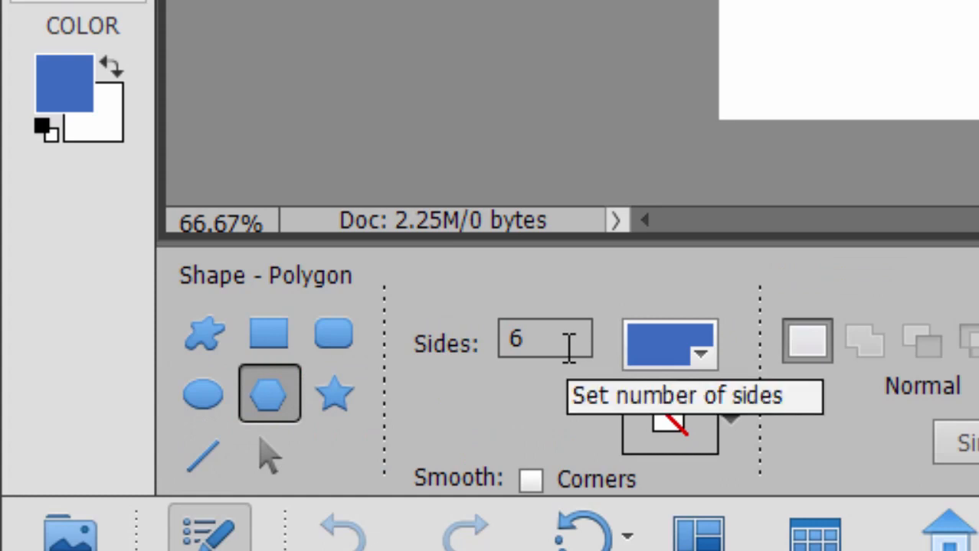
click(334, 393)
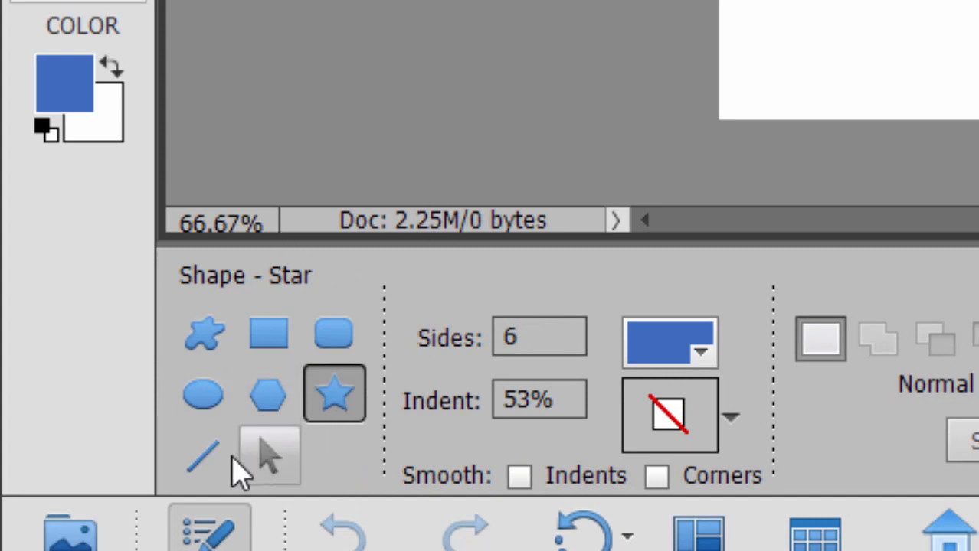
click(203, 455)
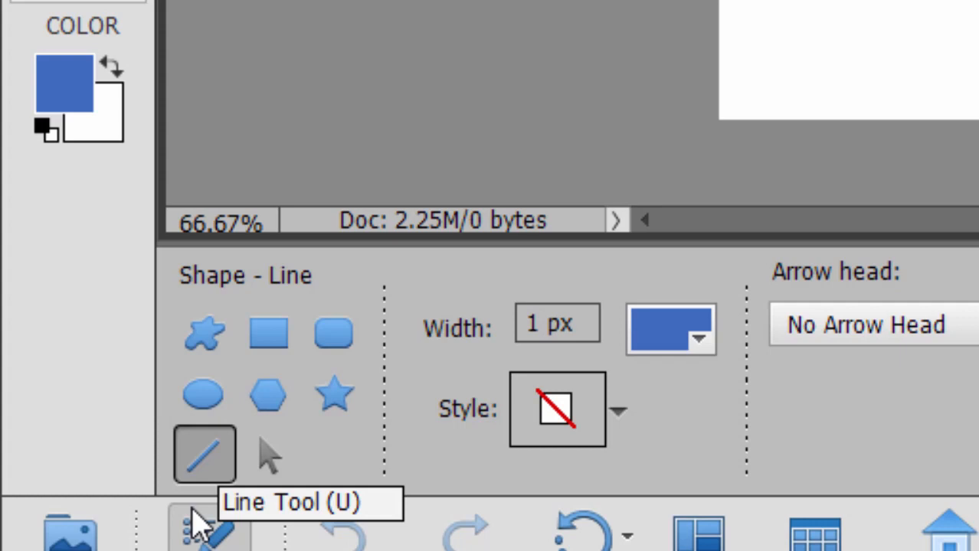
mouse_move(222, 444)
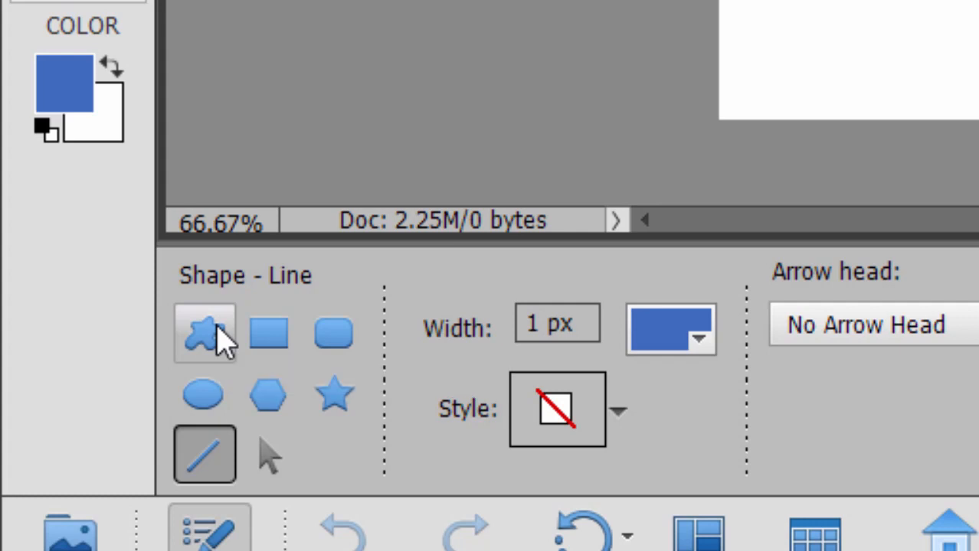
click(204, 333)
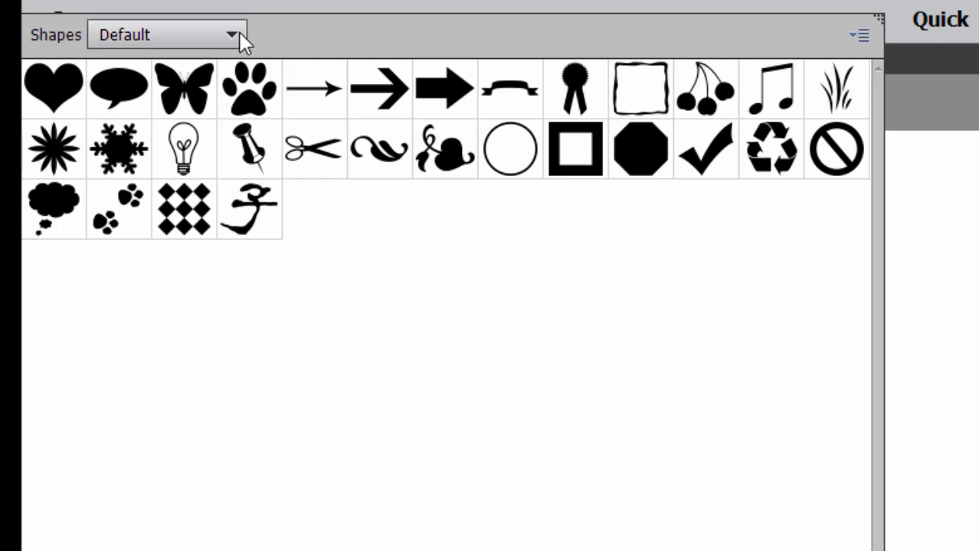
Step: Load All Elements Shapes into the picker and choose the swirl shape
click(234, 34)
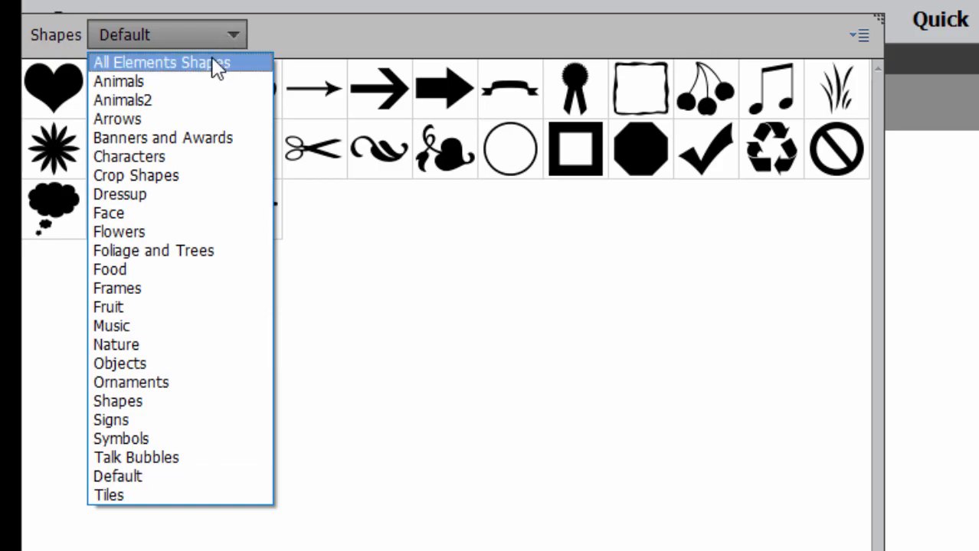
click(161, 62)
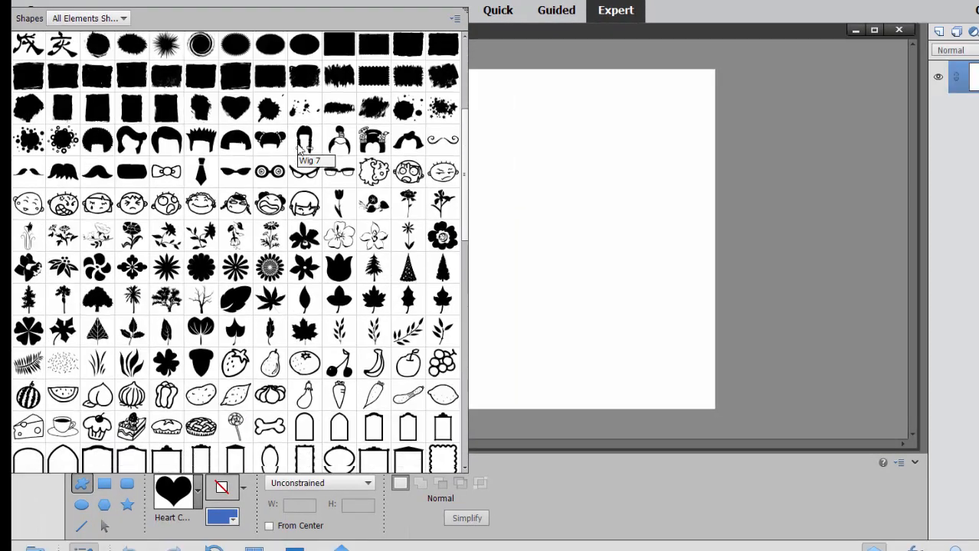
scroll(down, 3)
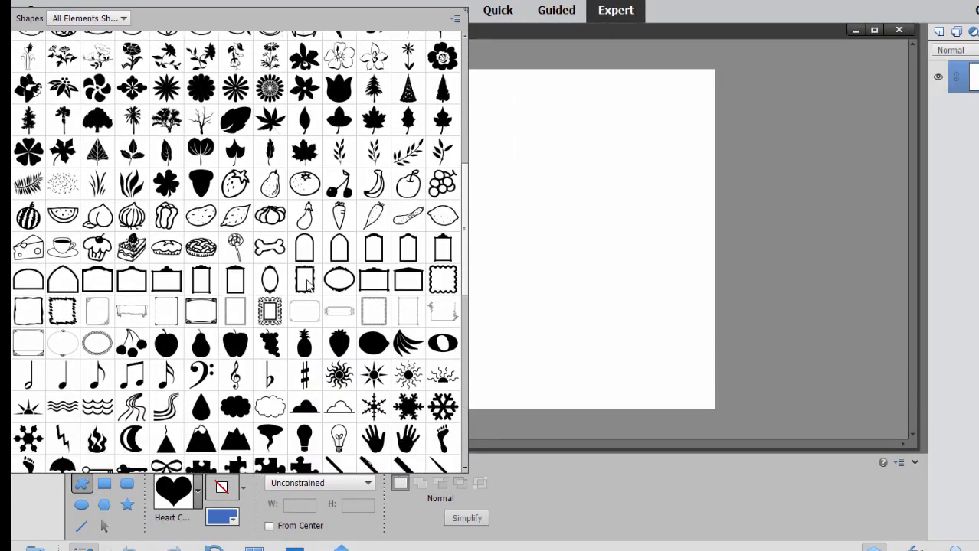
scroll(down, 3)
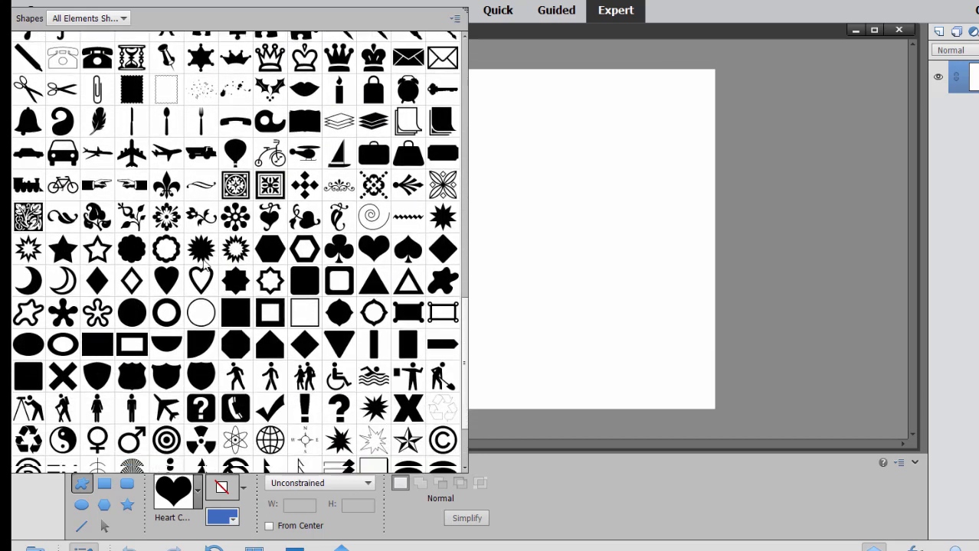
scroll(down, 3)
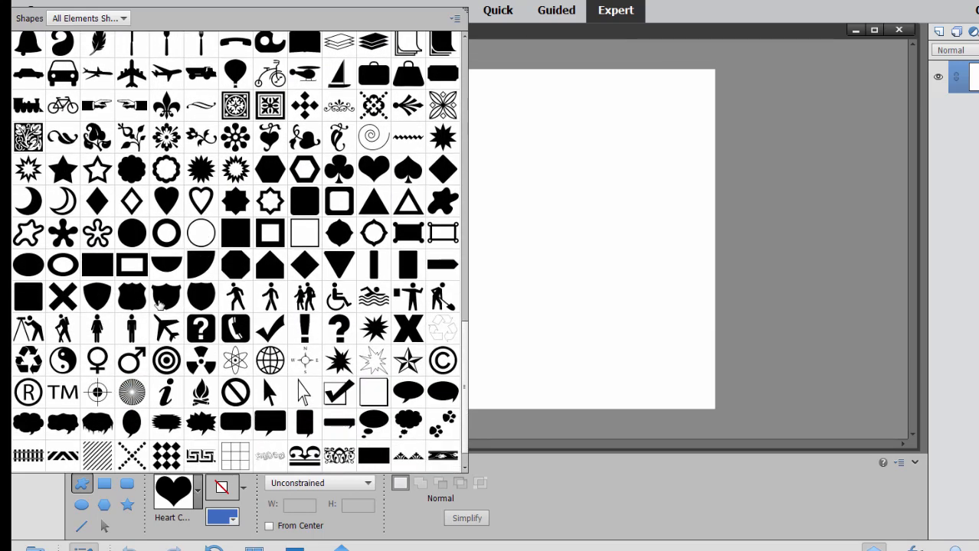
scroll(down, 3)
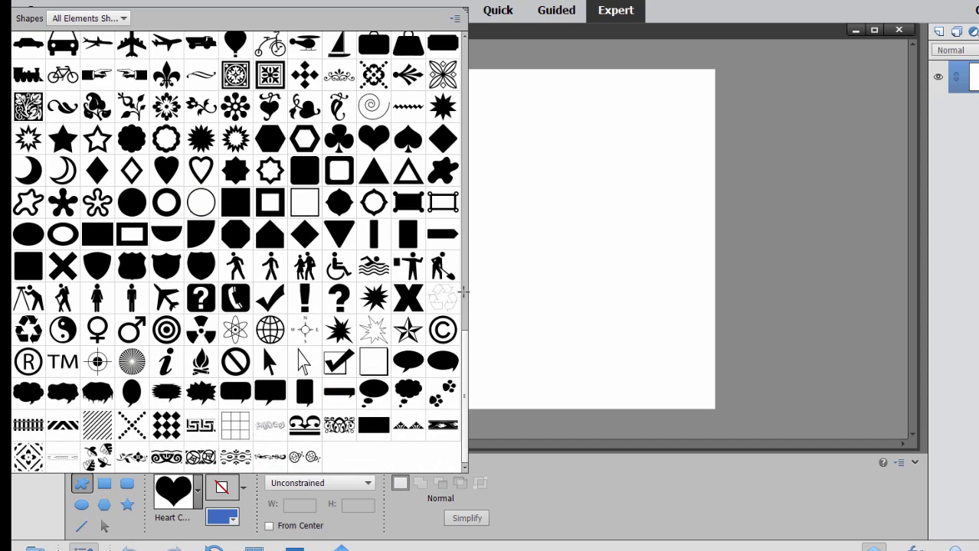
scroll(down, 3)
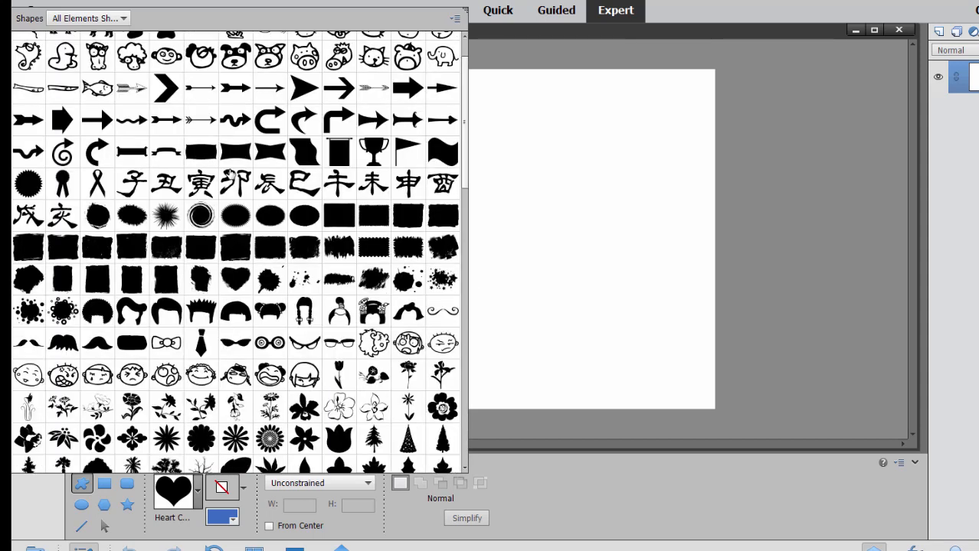
click(200, 215)
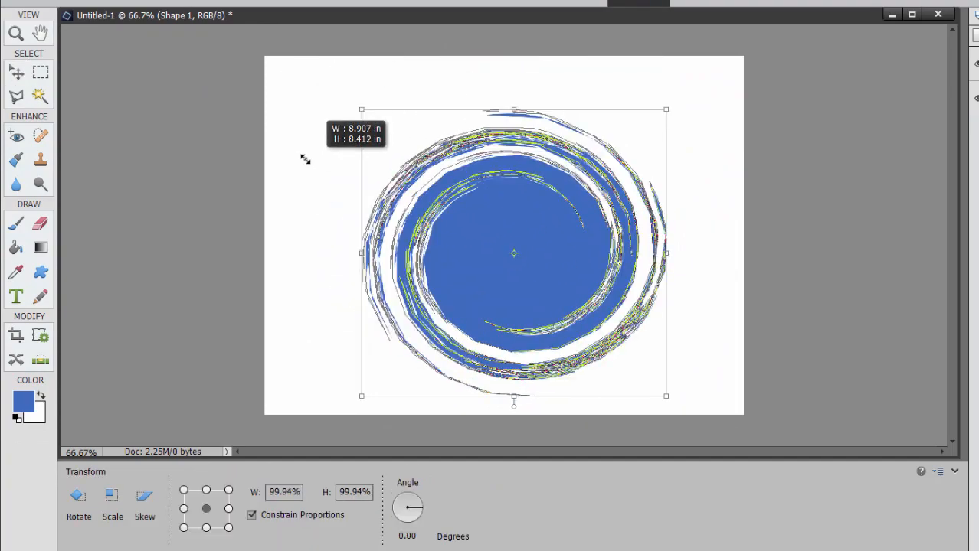
Step: Resize the swirl to fill most of the canvas and commit the transform
drag(362, 110, 513, 253)
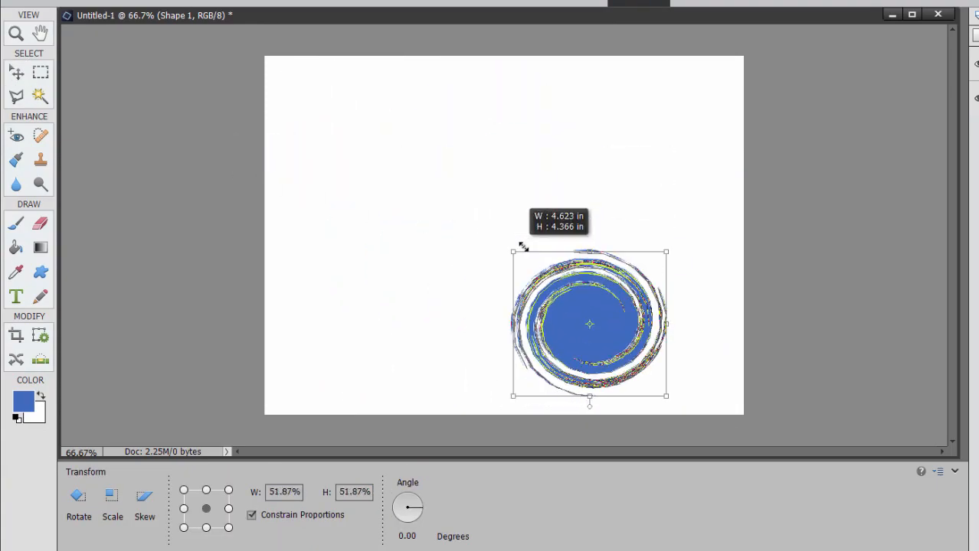
drag(513, 252, 343, 92)
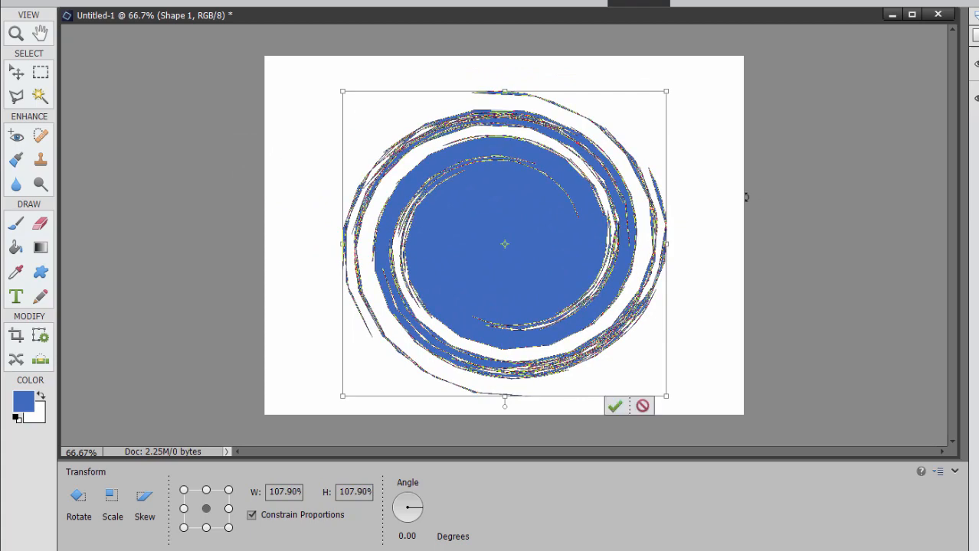
mouse_move(721, 161)
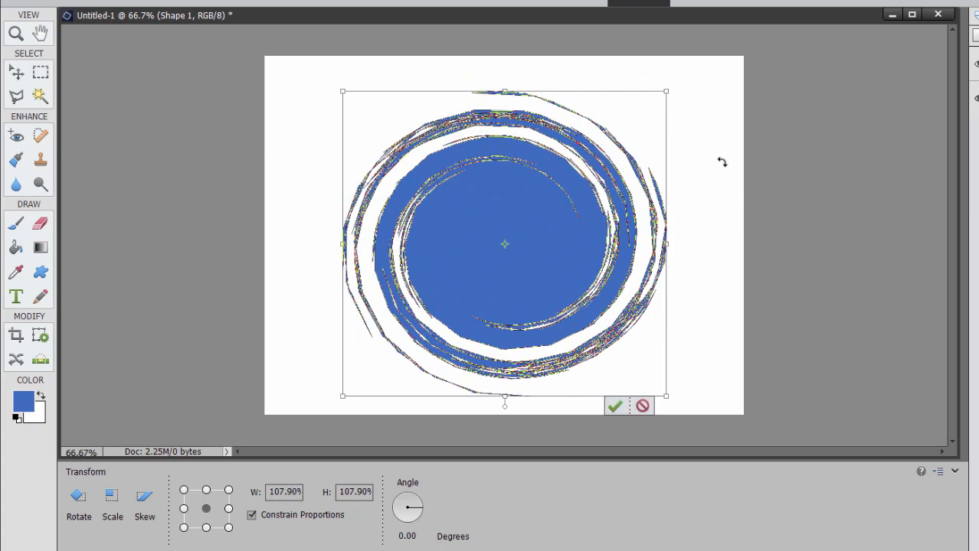
mouse_move(677, 289)
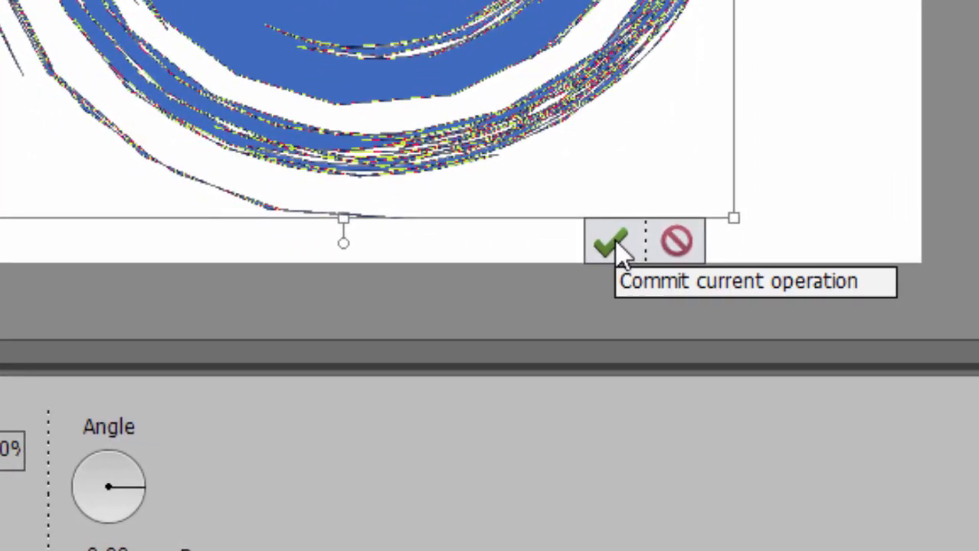
click(612, 241)
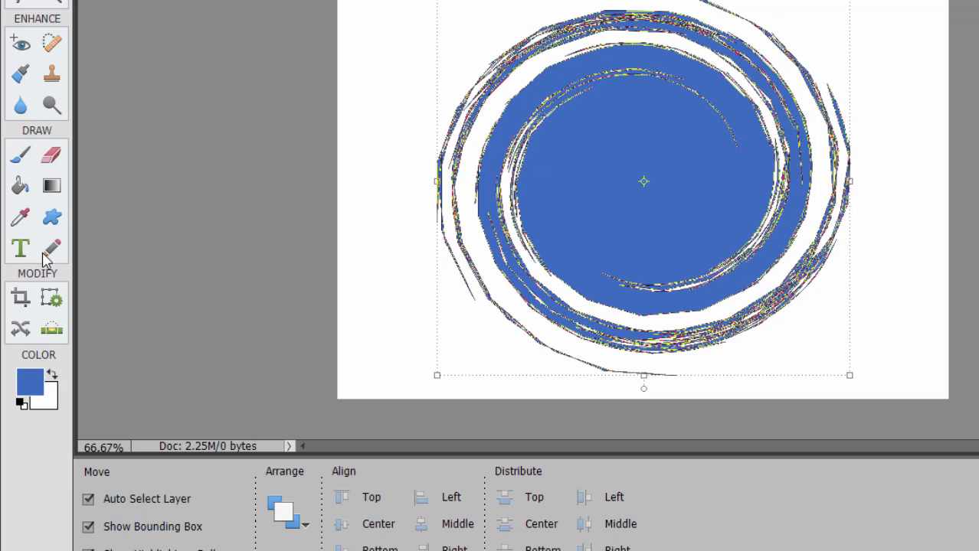
Step: Apply a bevel style from the Styles panel to the Shape 1 layer
click(52, 217)
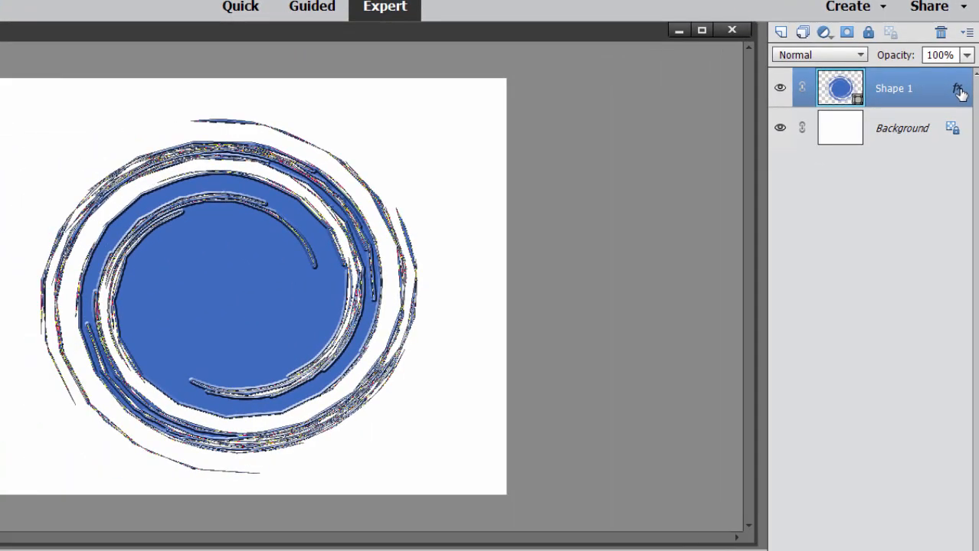
Step: View Shape 1's bevel style settings, cancel unchanged, and reopen the custom shape library
click(957, 88)
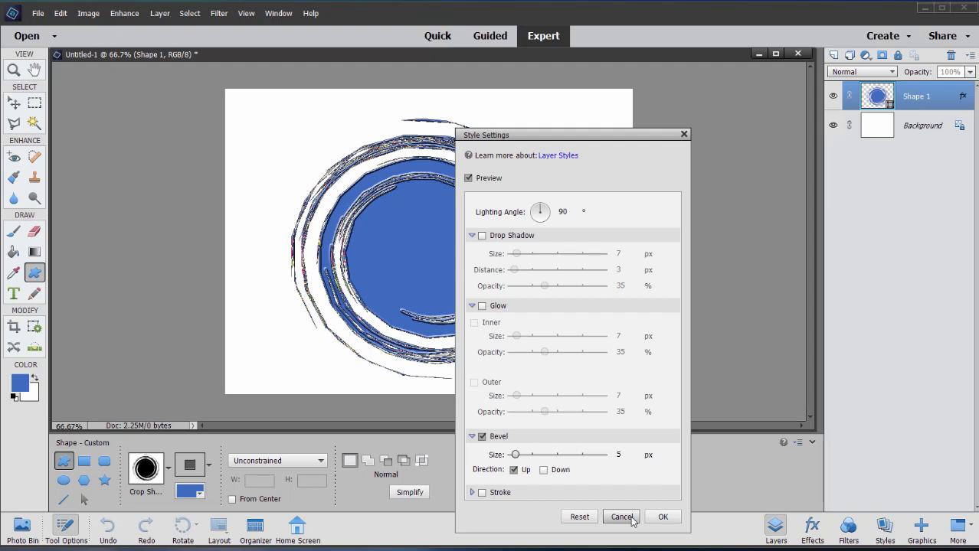
click(621, 517)
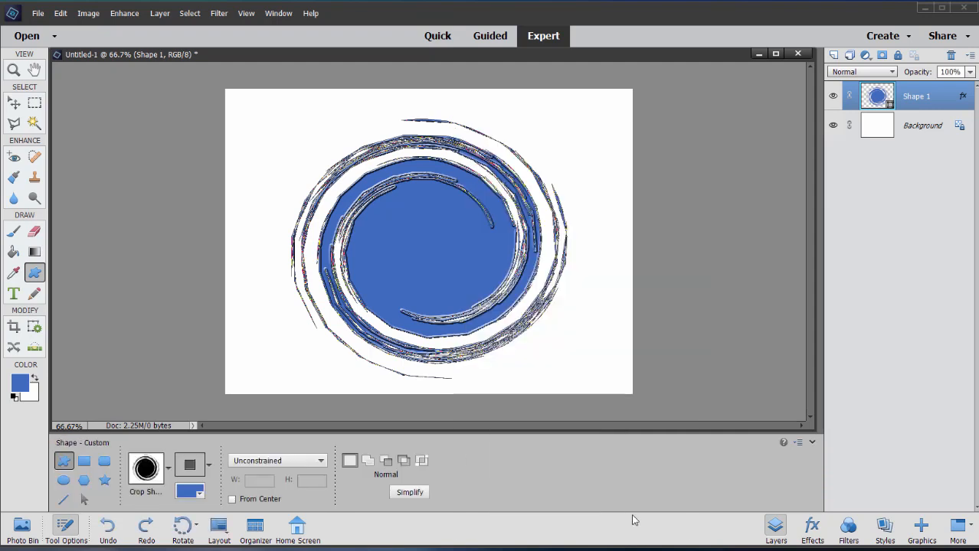
mouse_move(667, 398)
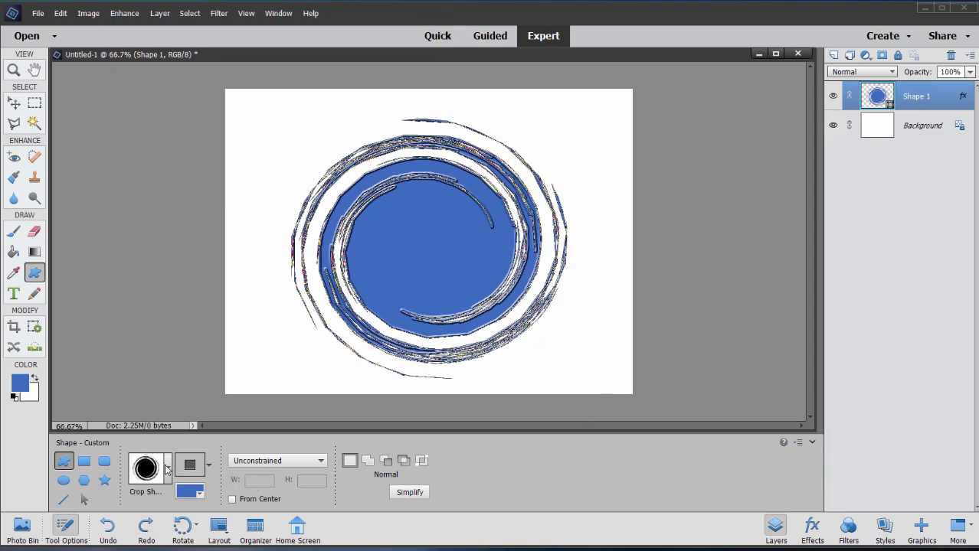
click(170, 465)
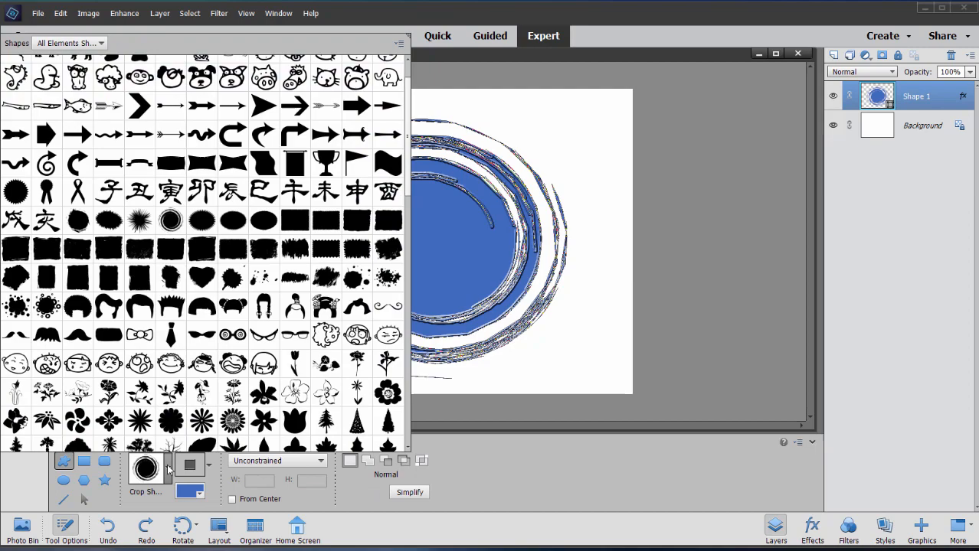